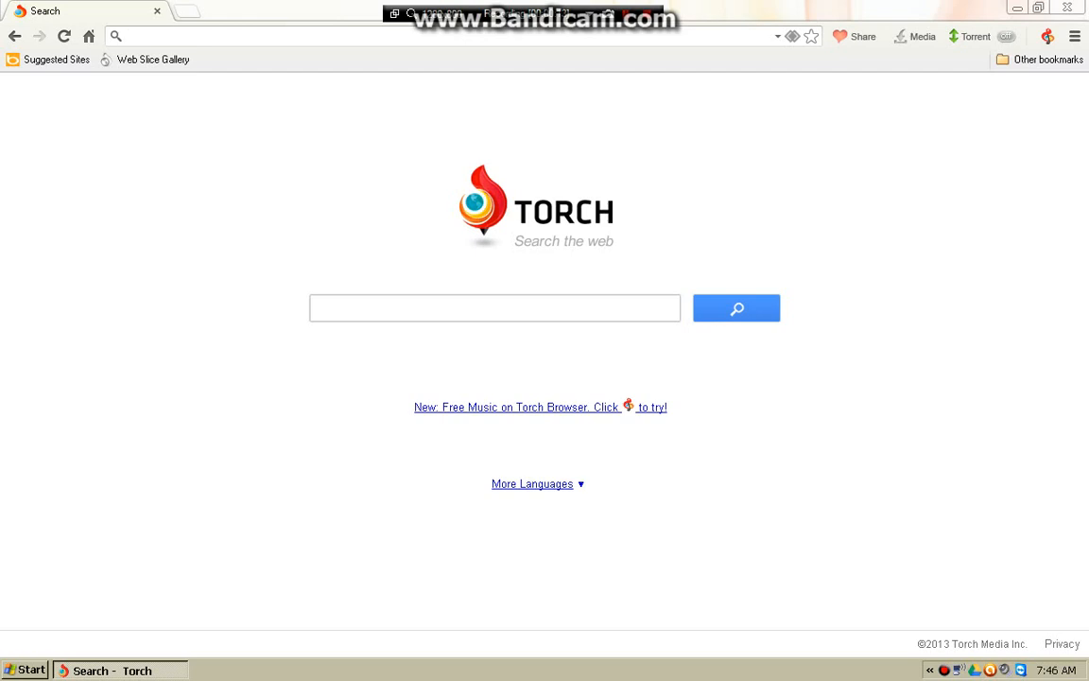
Enter listen2myradio.com in the address bar to load the Listen2MyRadio homepage.
{"action": "type", "text": "list"}
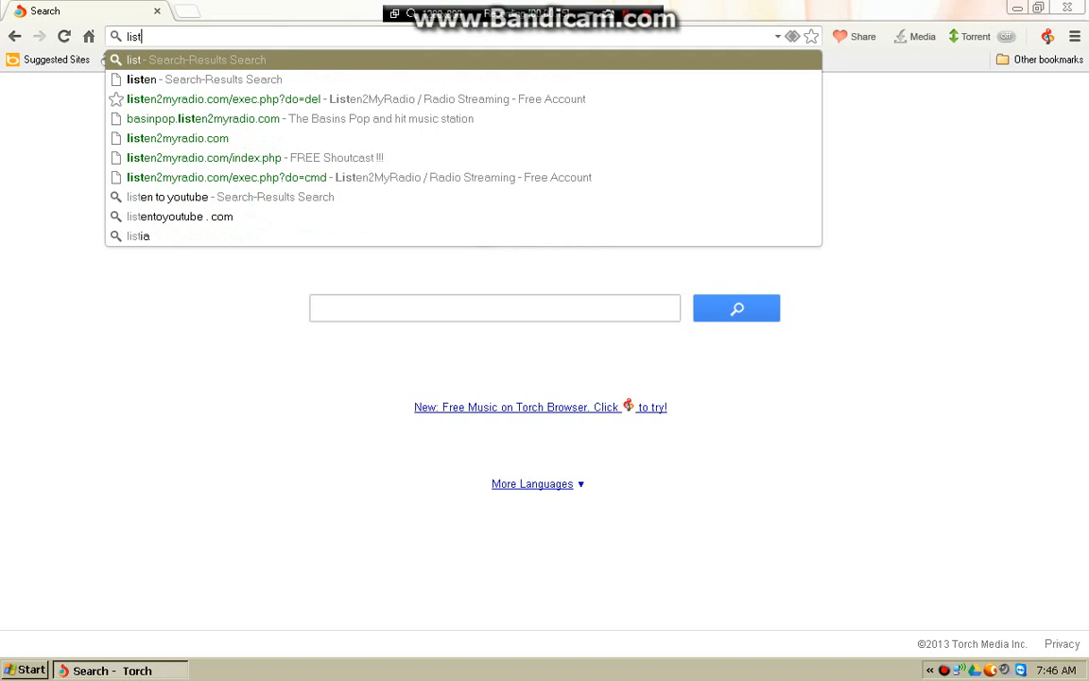
{"action": "type", "text": "en"}
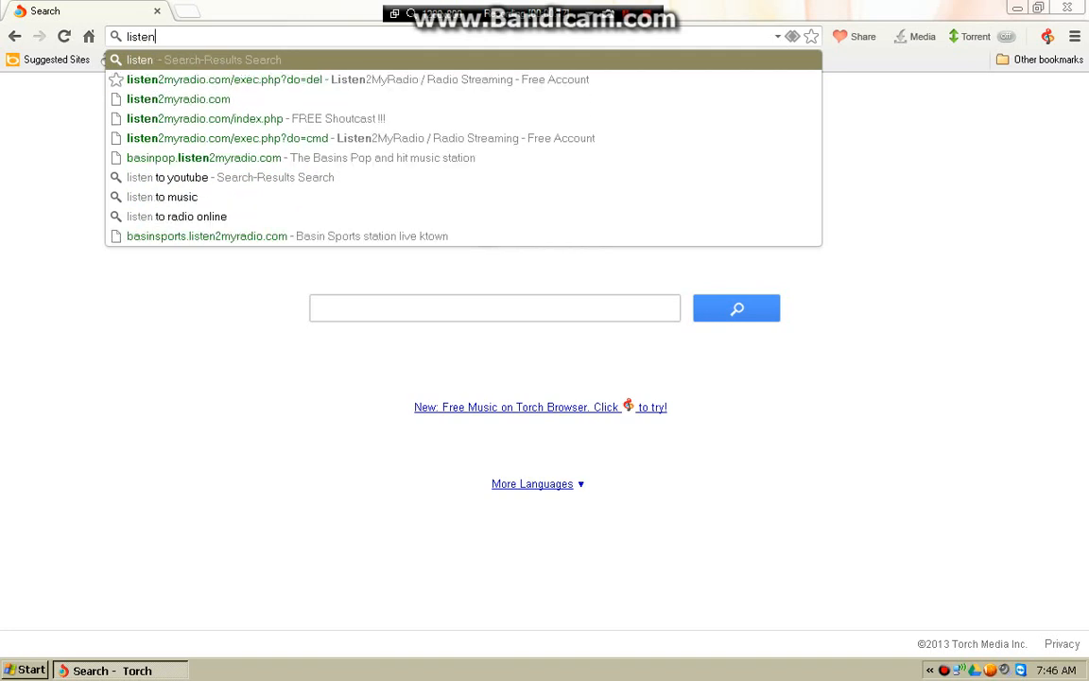
{"action": "type", "text": "2\\"}
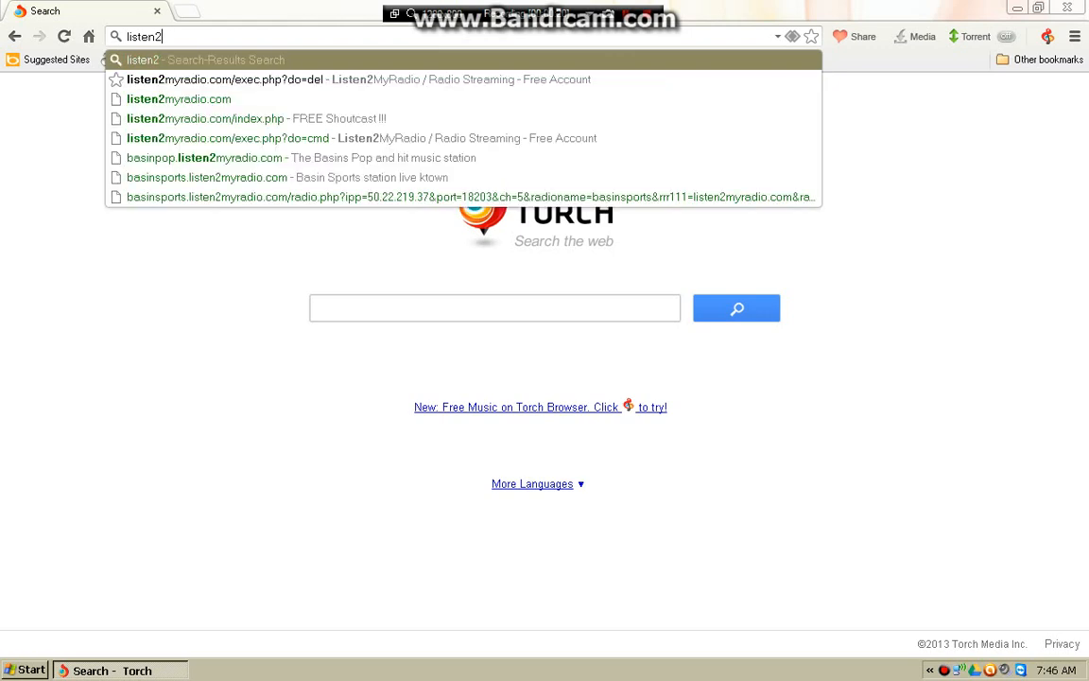
{"action": "type", "text": "m"}
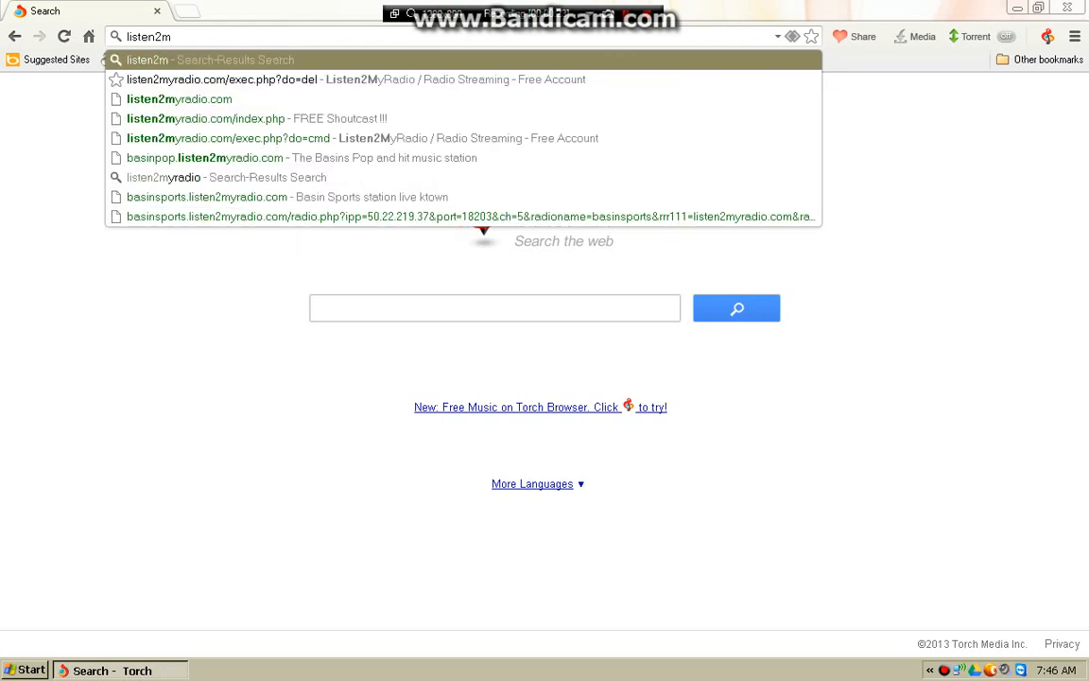
{"action": "type", "text": "yradio.com"}
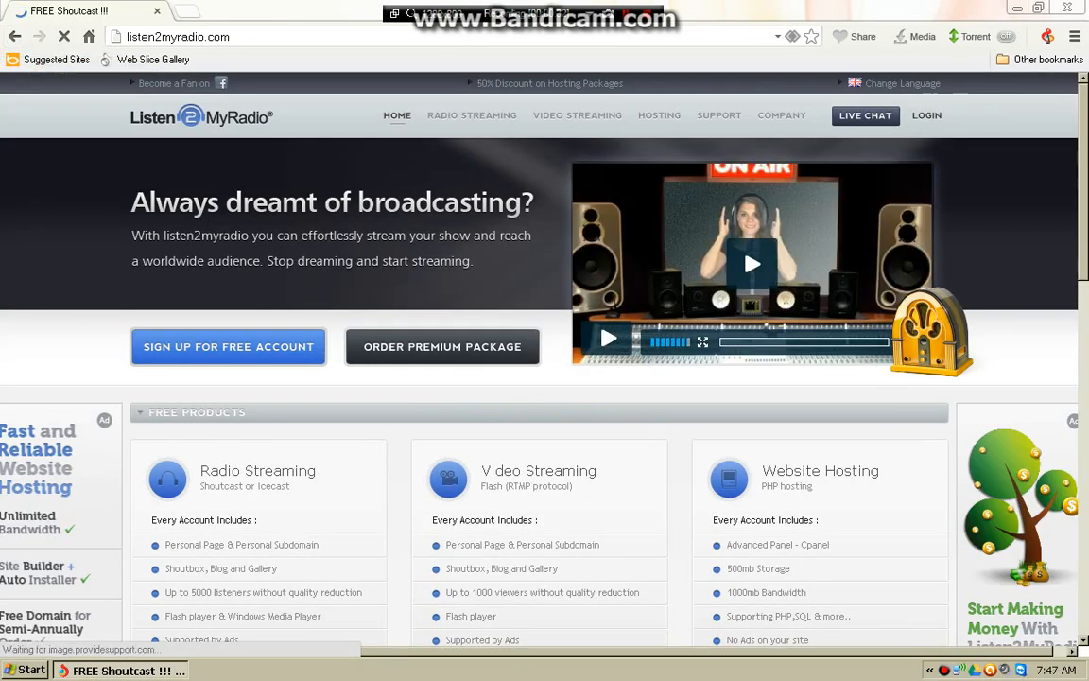
Reach the free radio streaming account sign-up form from the Radio Streaming menu.
{"action": "left_click", "coordinate": [472, 115]}
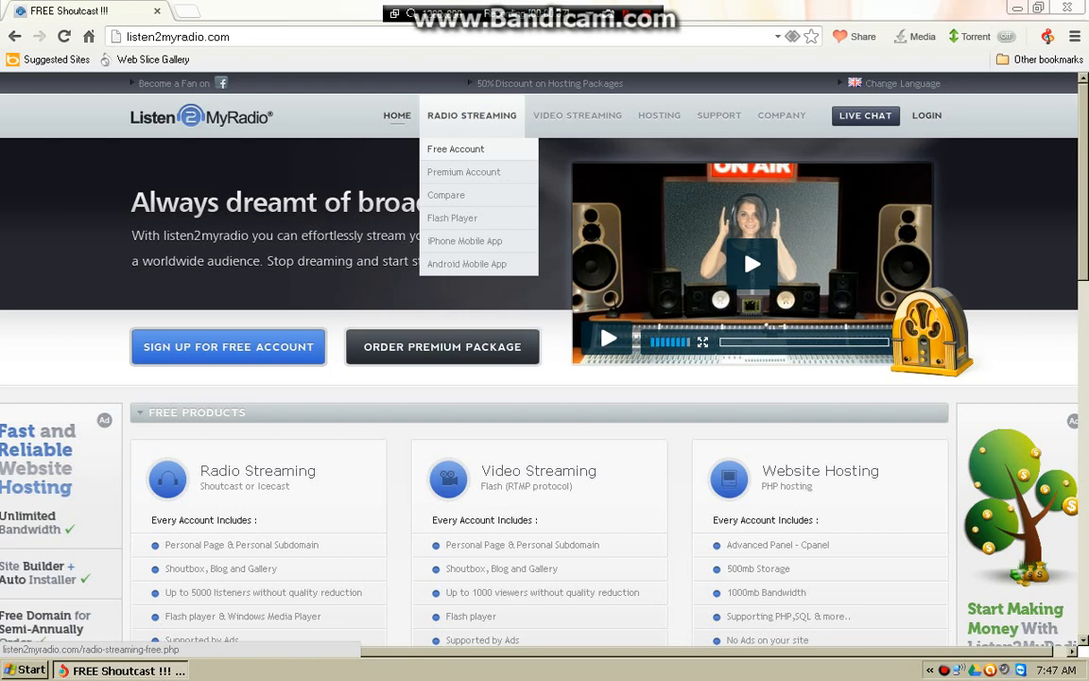
{"action": "left_click", "coordinate": [456, 147]}
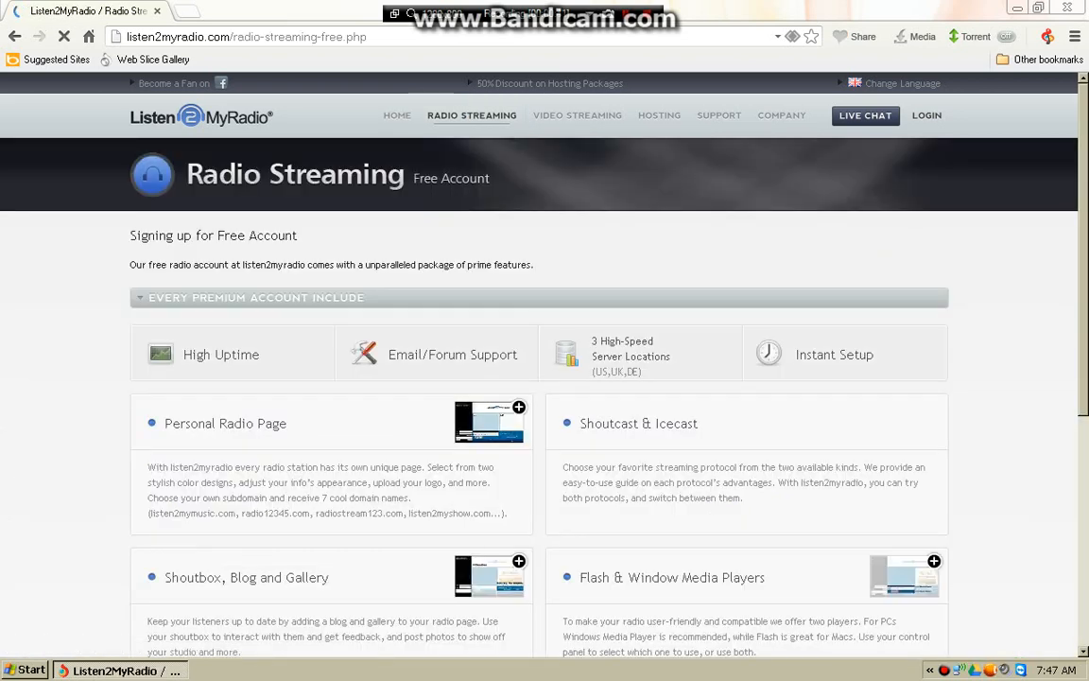
{"action": "scroll", "scroll_direction": "down", "scroll_amount": 3}
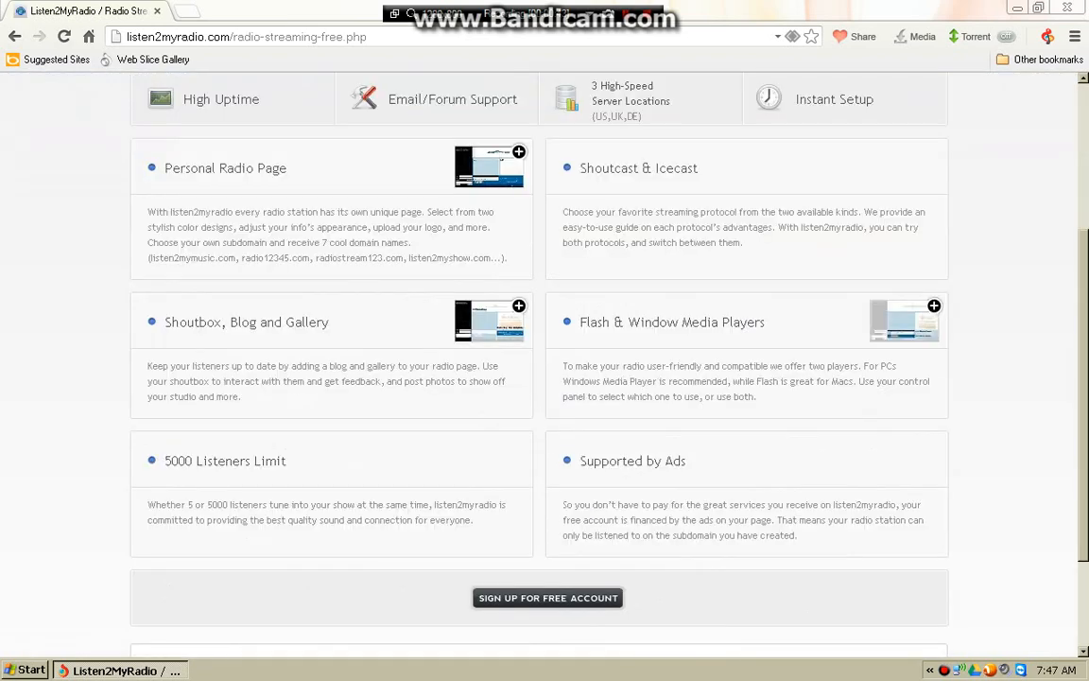
{"action": "scroll", "scroll_direction": "down", "scroll_amount": 3}
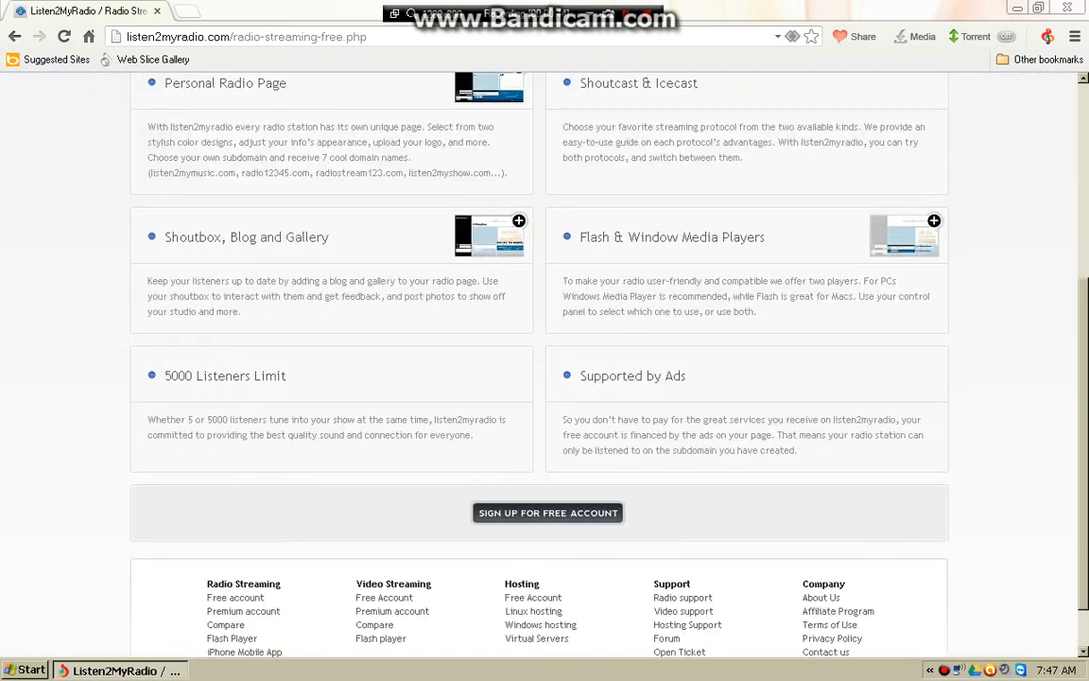
{"action": "left_click", "coordinate": [548, 512]}
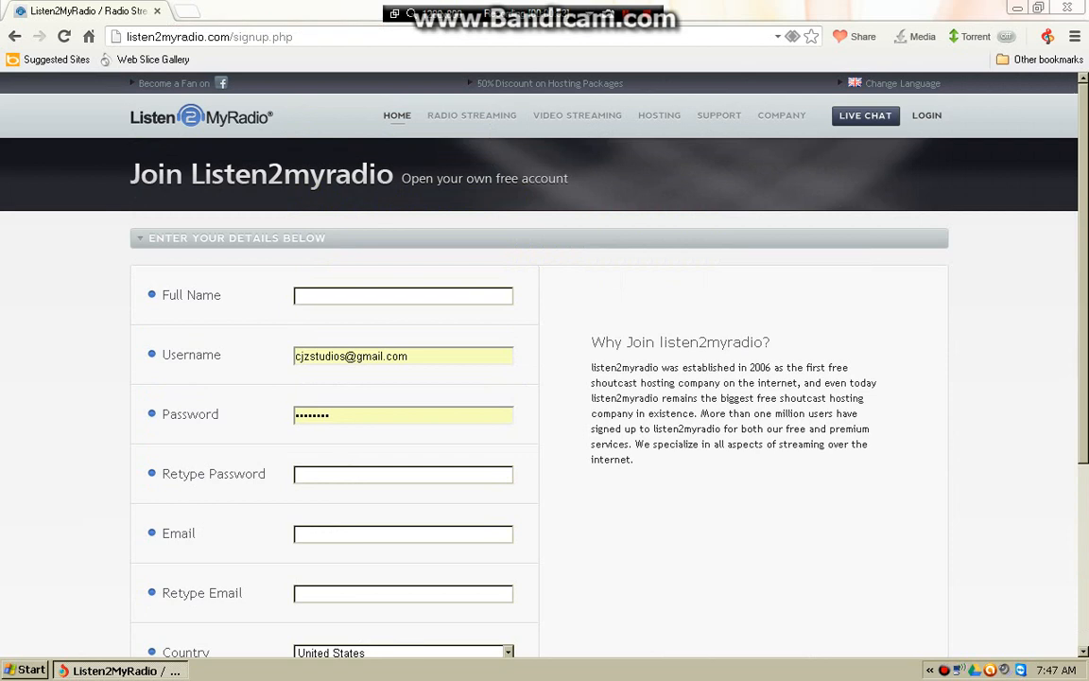
Log into the free account to show its streaming control panel.
{"action": "left_click", "coordinate": [473, 116]}
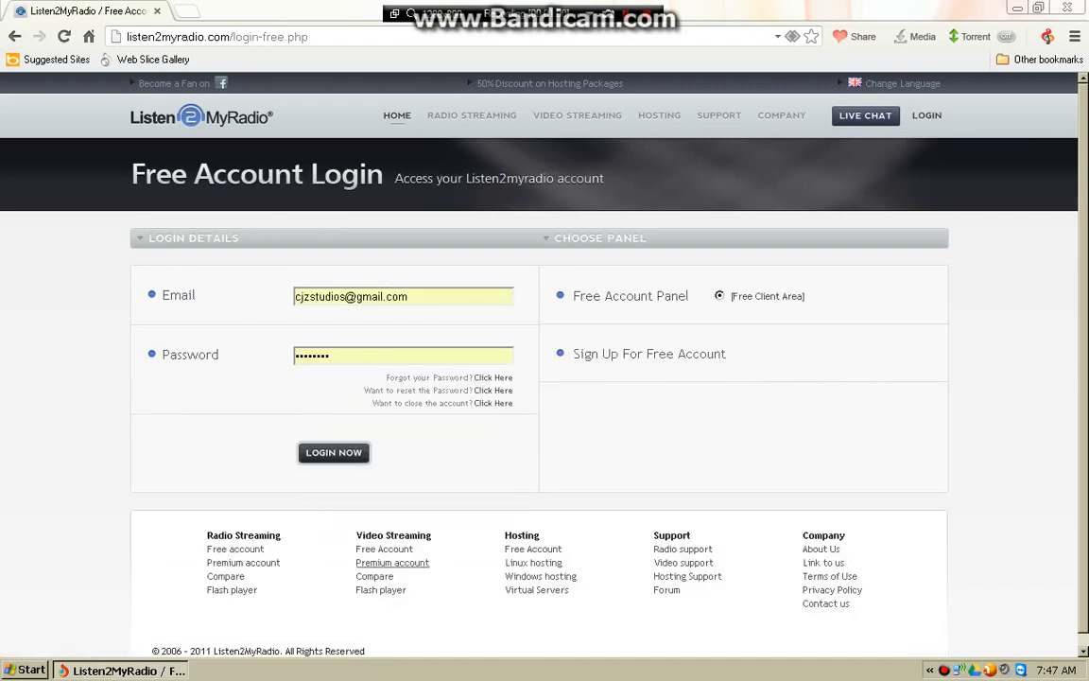
{"action": "left_click", "coordinate": [333, 452]}
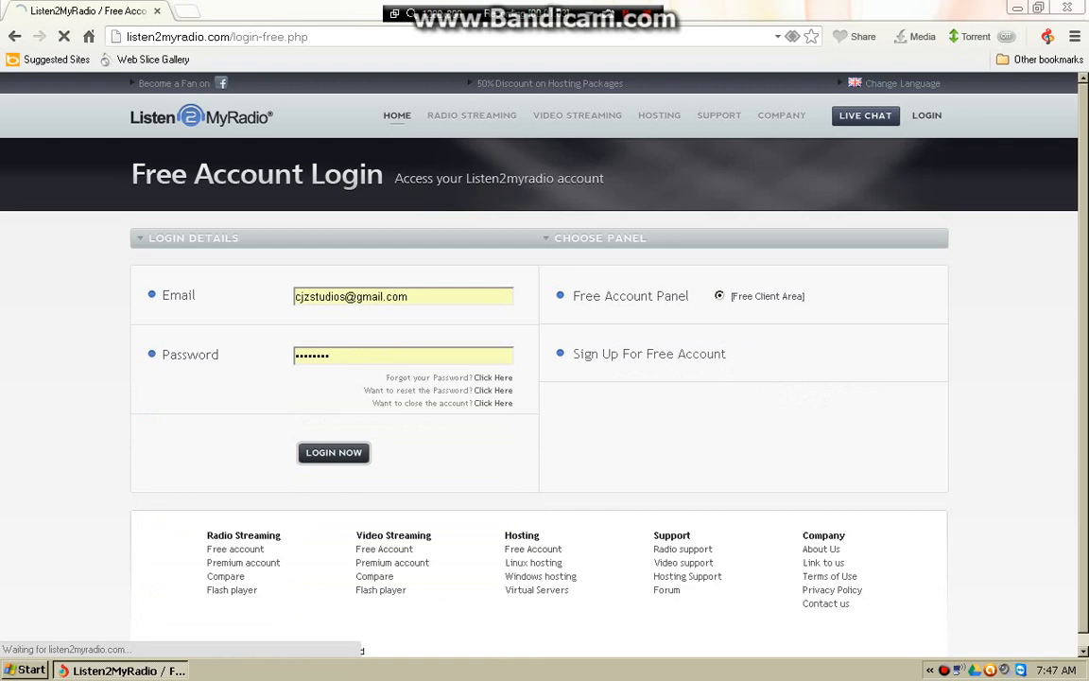
{"action": "left_click", "coordinate": [333, 452]}
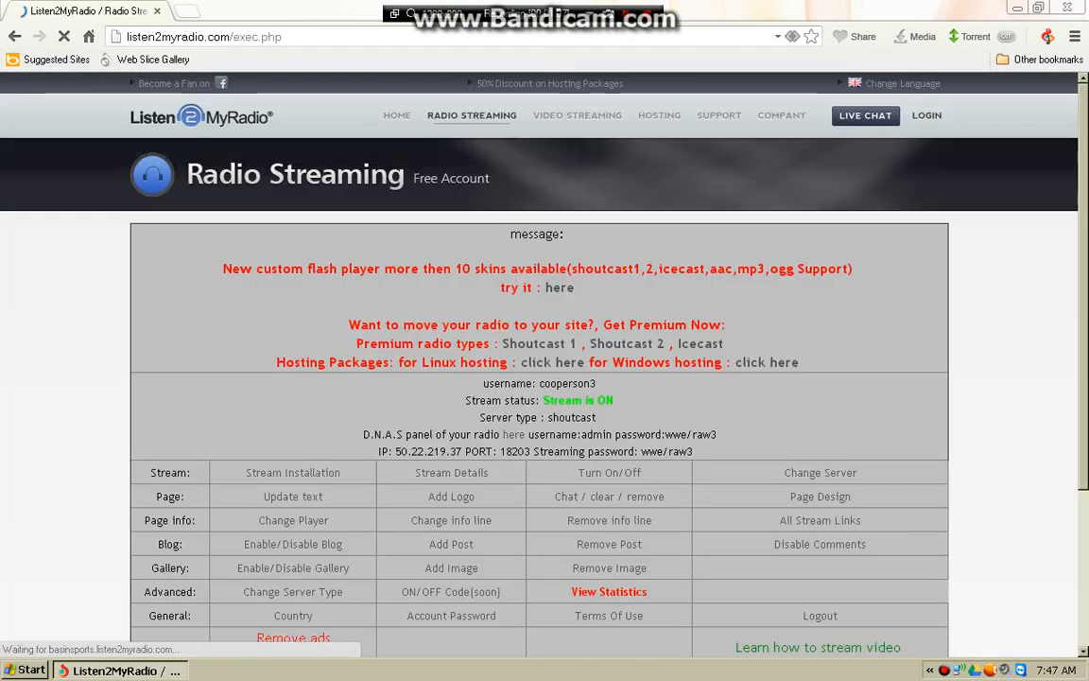
Locate the broadcast IP 50.22.219.37 and port 18203 in the stream information section.
{"action": "scroll", "scroll_direction": "down", "scroll_amount": 3}
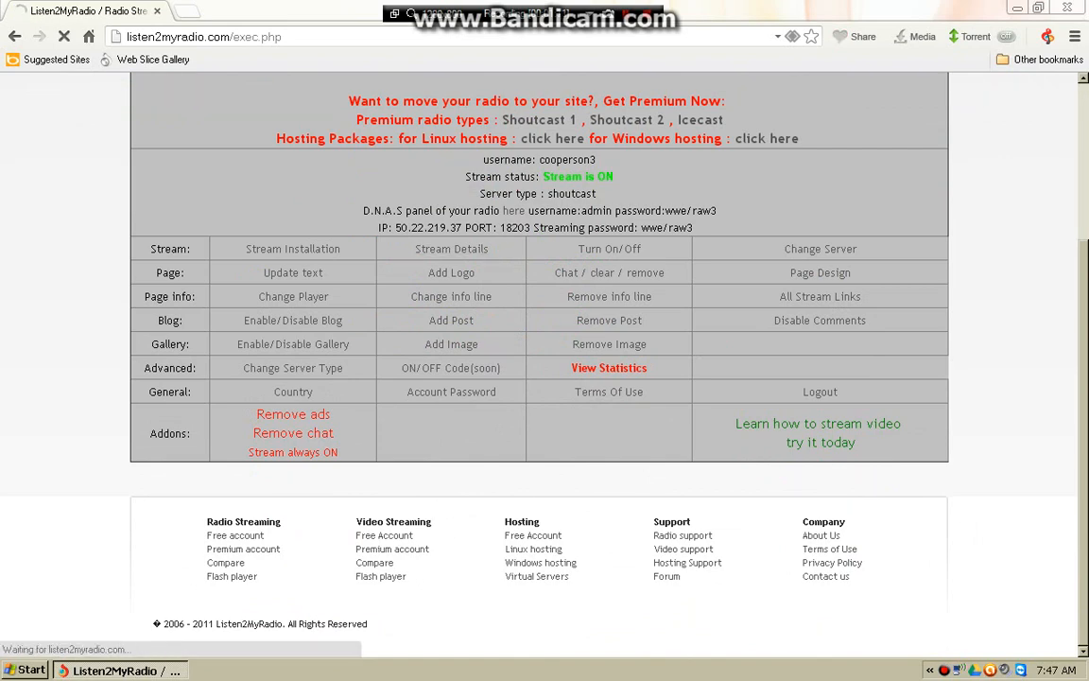
{"action": "left_click", "coordinate": [293, 414]}
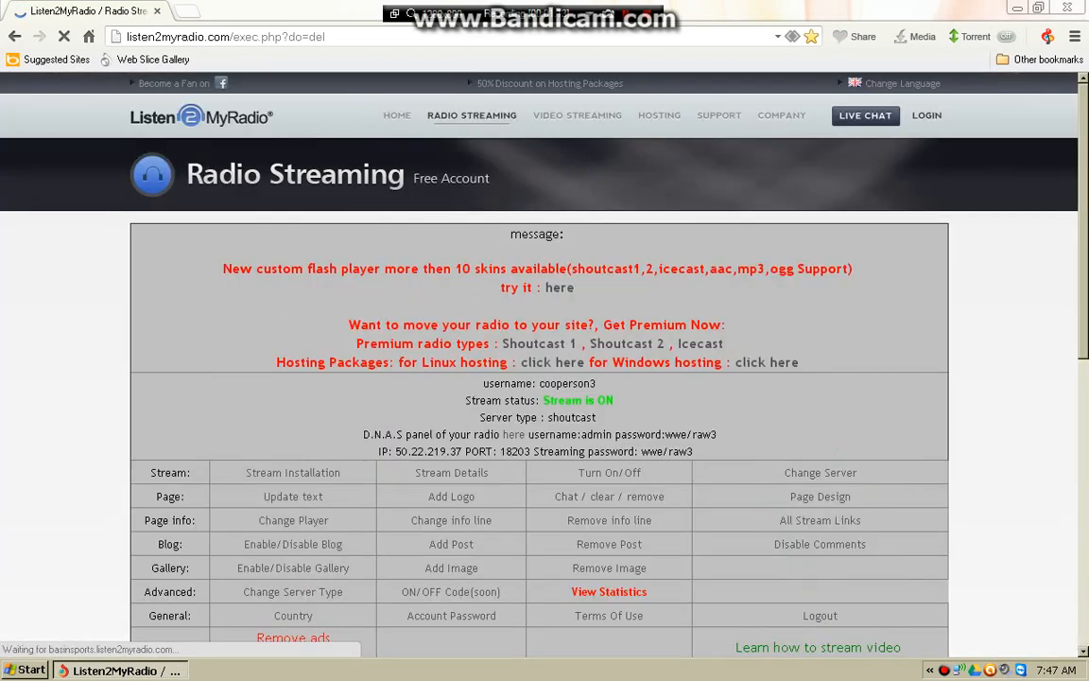
{"action": "scroll", "scroll_direction": "down", "scroll_amount": 3}
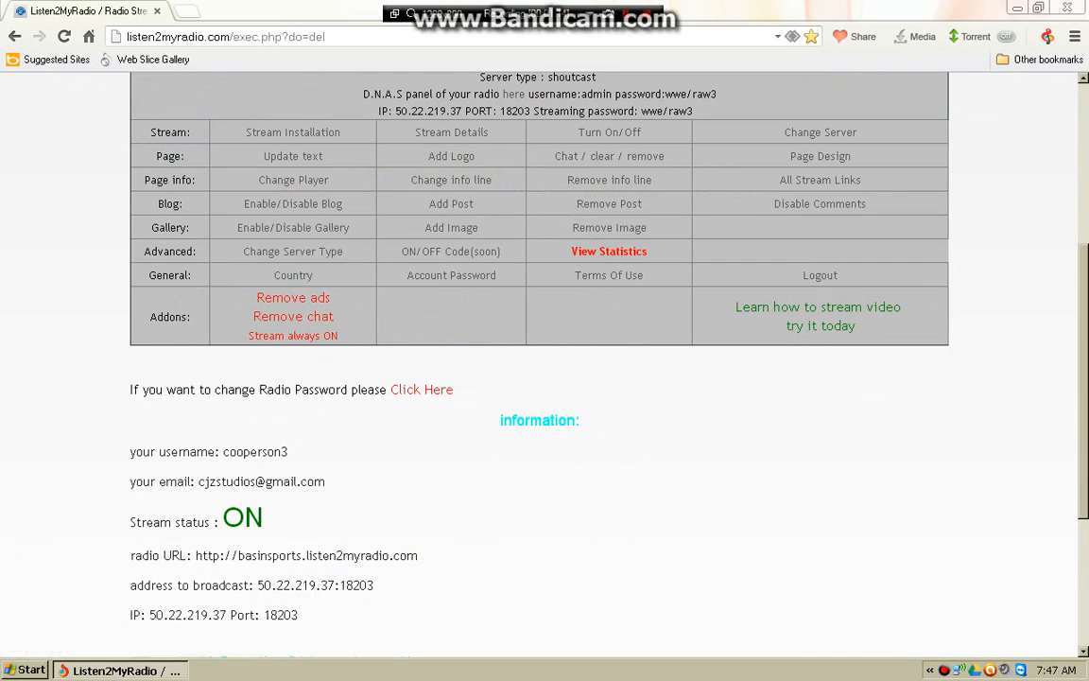
{"action": "scroll", "scroll_direction": "down", "scroll_amount": 3}
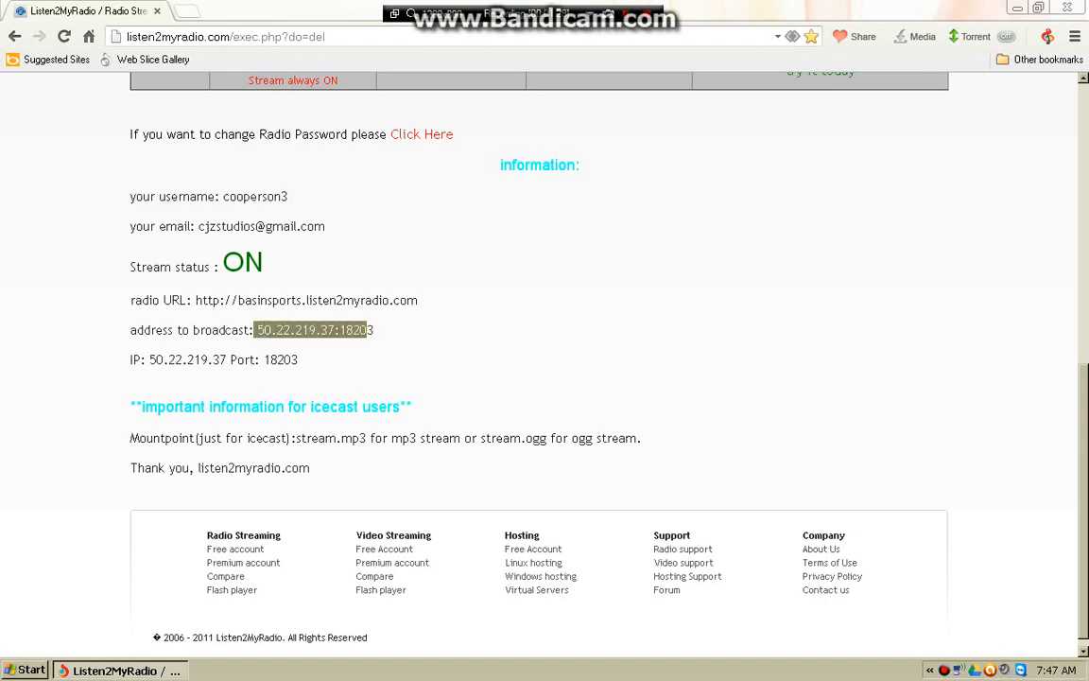
{"action": "scroll", "scroll_direction": "up", "scroll_amount": 3}
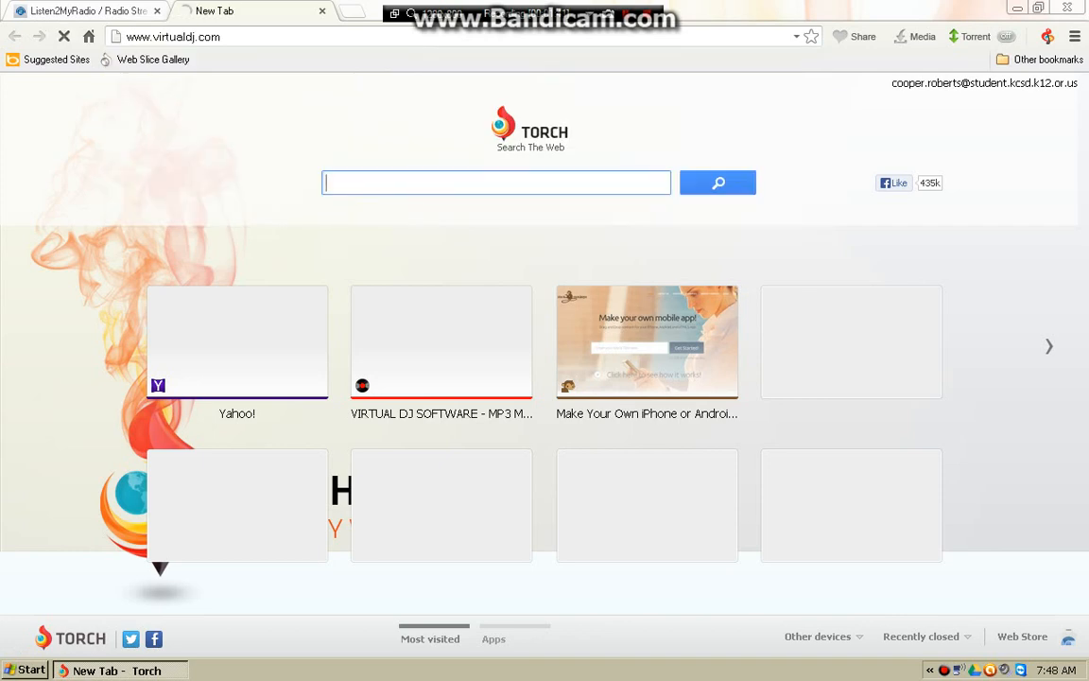
Browse virtualdj.com's DOWNLOAD menu to the VirtualDJ Home FREE download.
{"action": "left_click", "coordinate": [441, 340]}
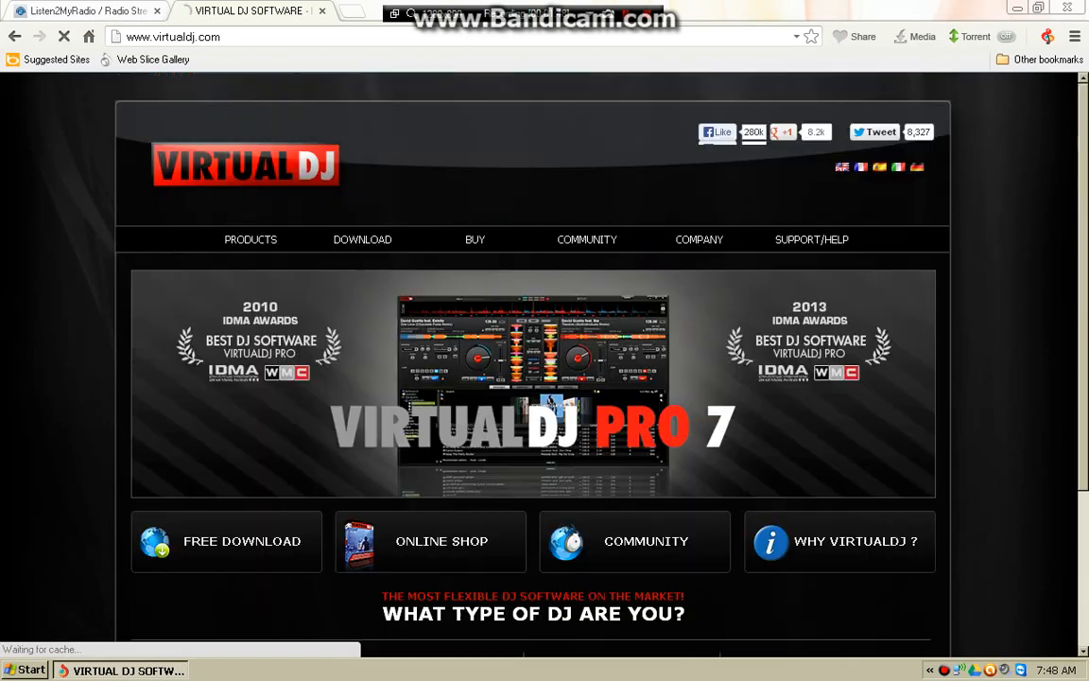
{"action": "left_click", "coordinate": [363, 238]}
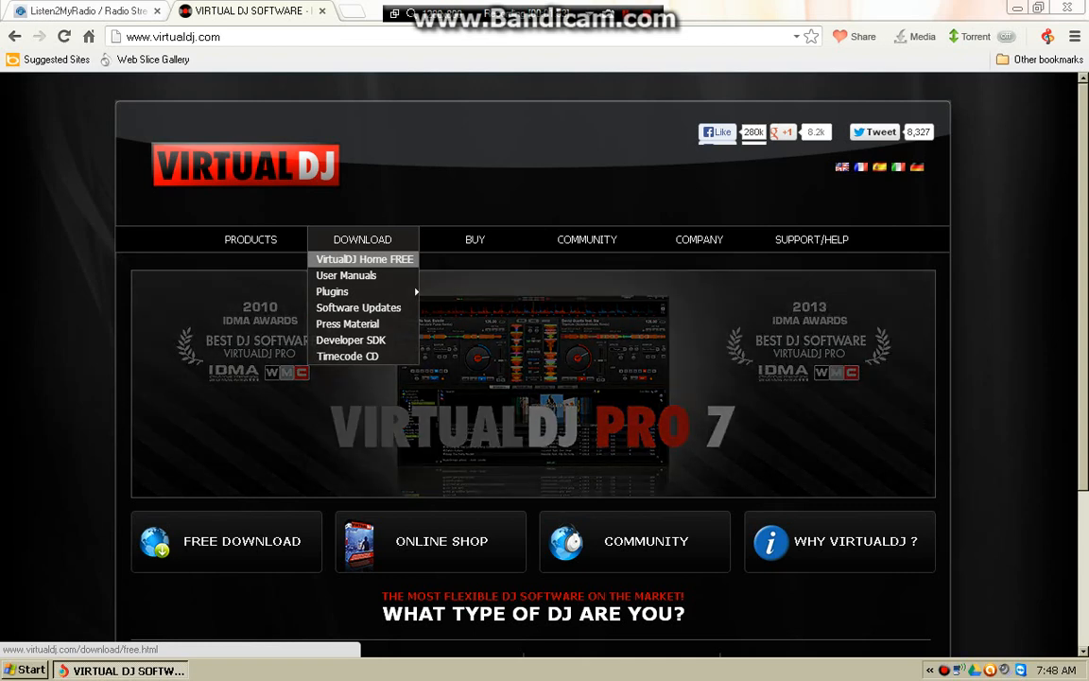
{"action": "left_click", "coordinate": [85, 11]}
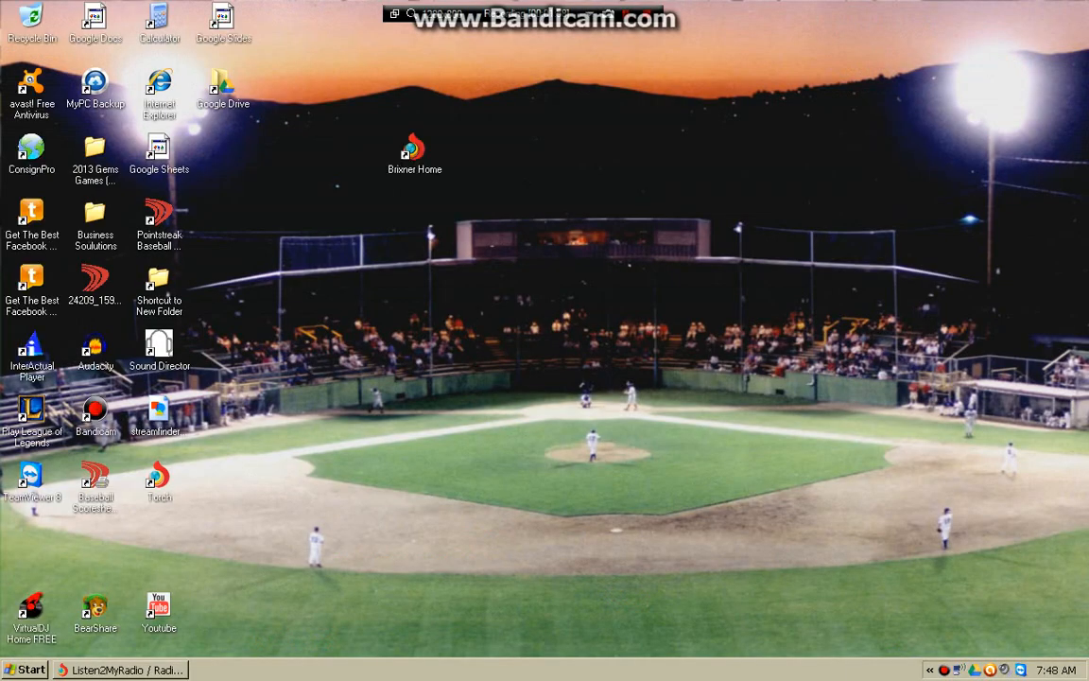
Move the VirtualDJ Home FREE shortcut to the desktop center and launch VirtualDJ.
{"action": "left_click_drag", "start_coordinate": [30, 609], "coordinate": [414, 279]}
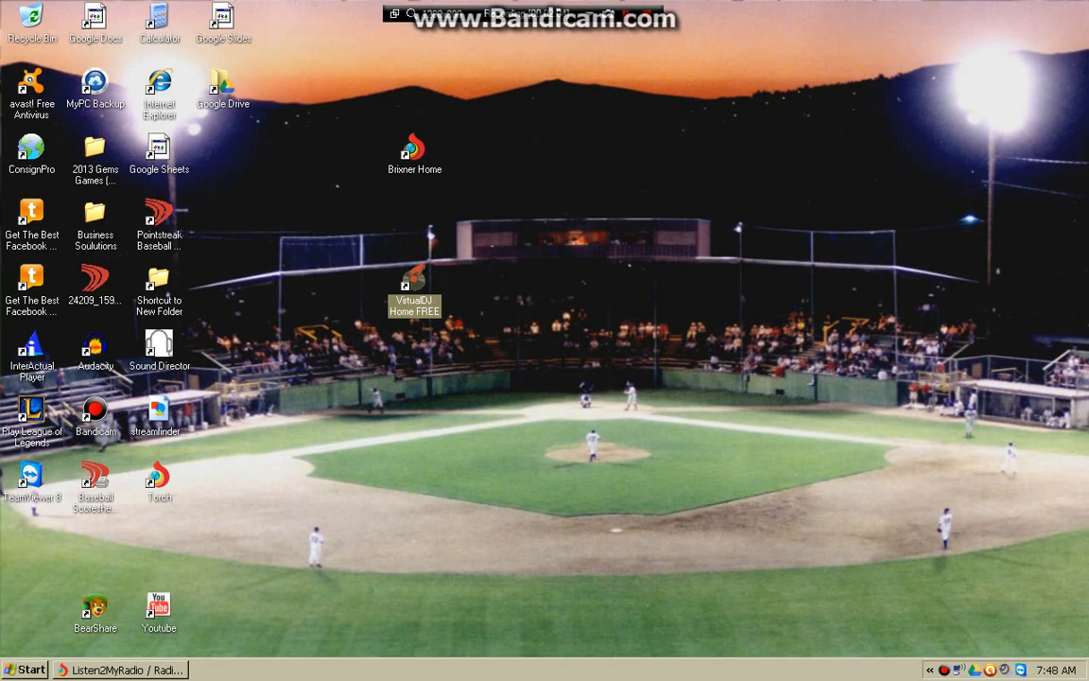
{"action": "double_click", "coordinate": [415, 284]}
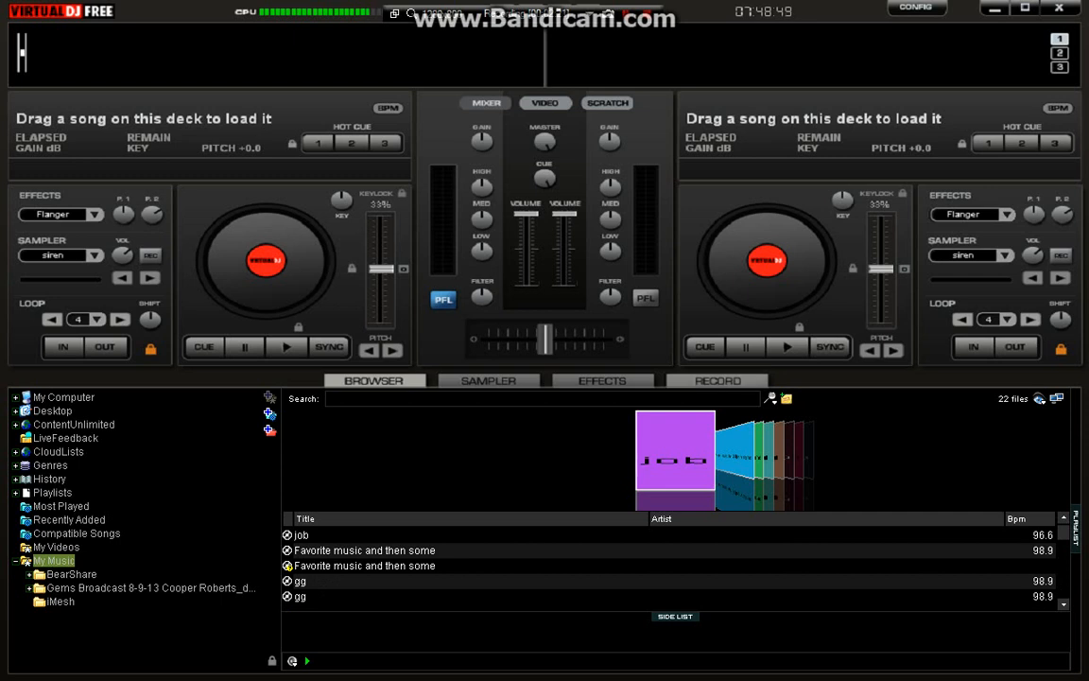
Choose BROADCAST in the RECORD panel and bring up the broadcast server configuration.
{"action": "left_click", "coordinate": [718, 380]}
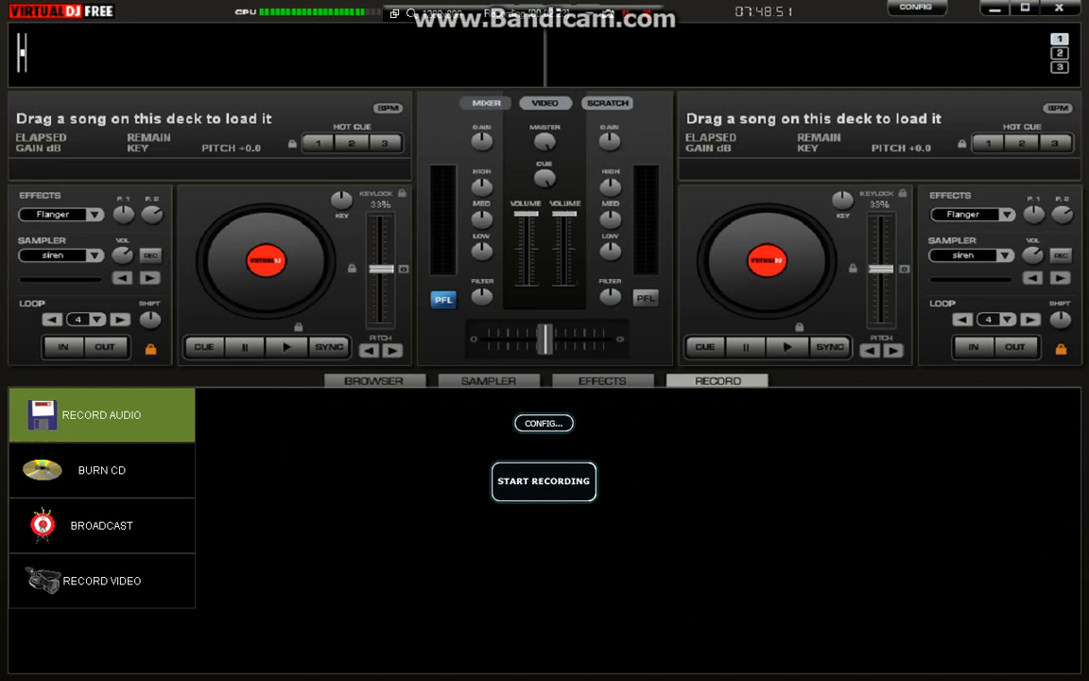
{"action": "left_click", "coordinate": [102, 526]}
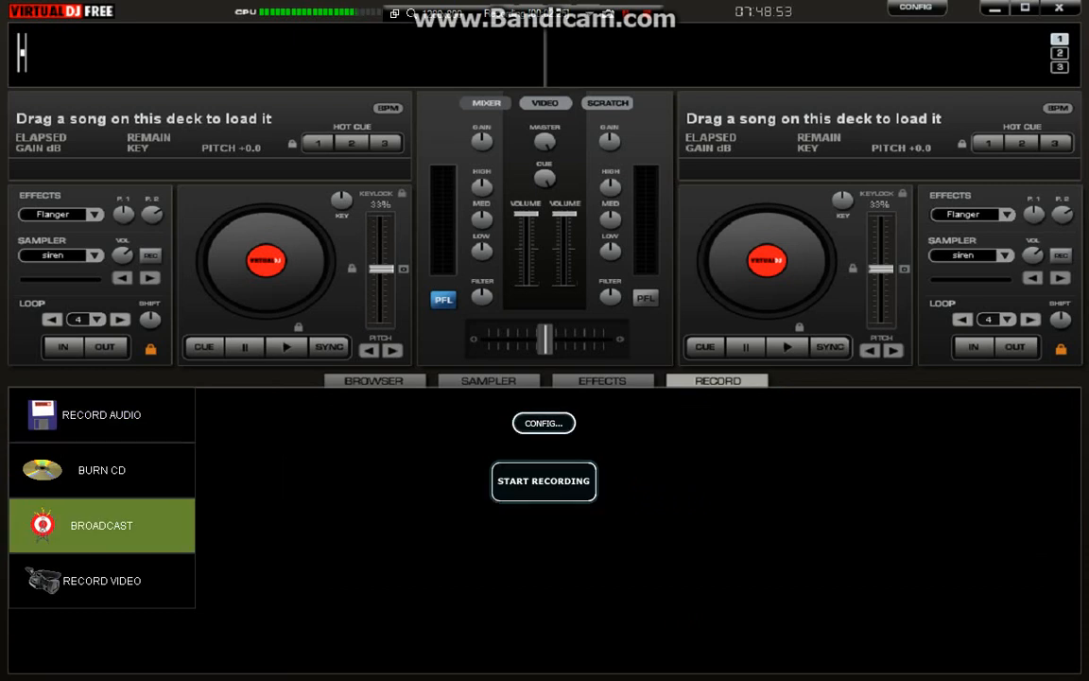
{"action": "left_click", "coordinate": [542, 423]}
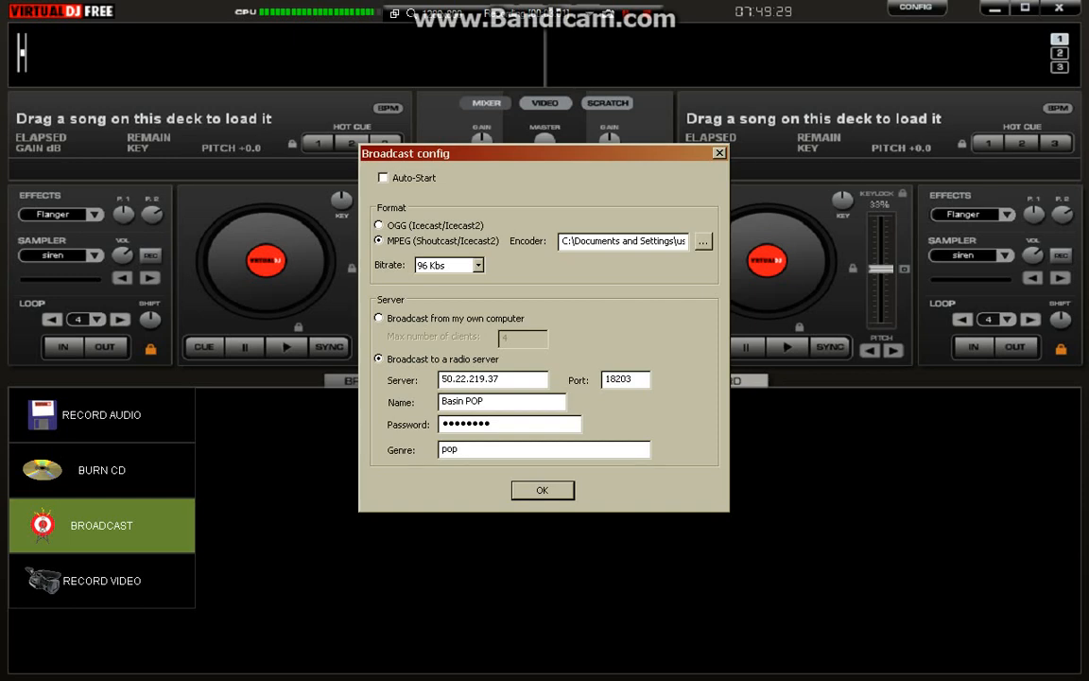
Save the broadcast config, start broadcasting to 50.22.219.37 and dismiss the free-version limit notice.
{"action": "left_click", "coordinate": [541, 490]}
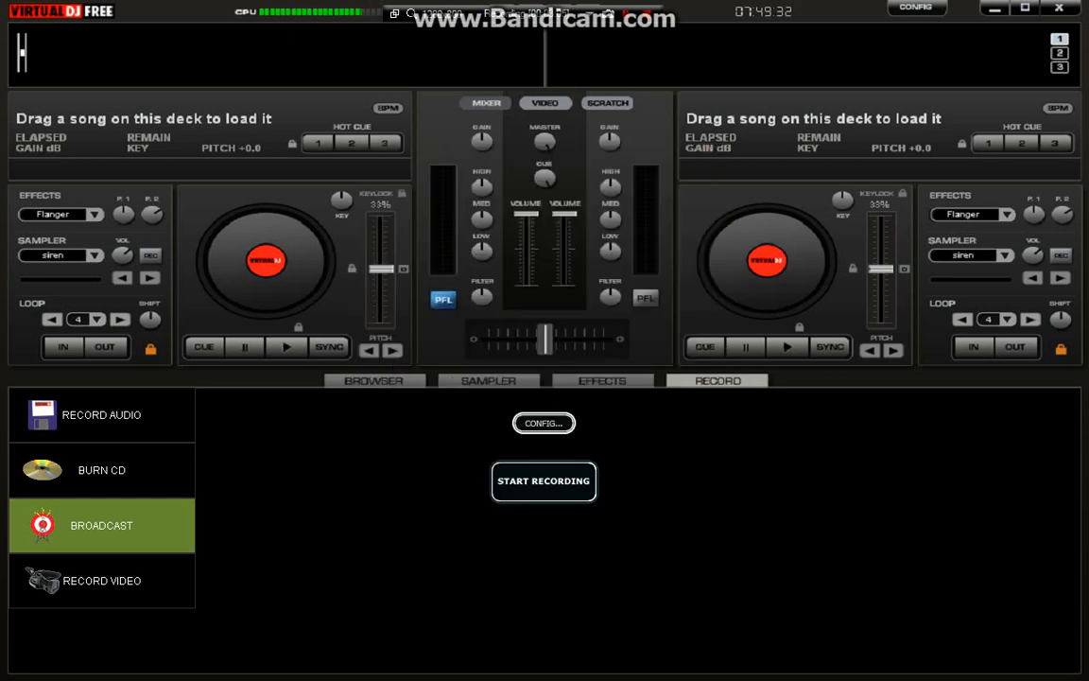
{"action": "left_click", "coordinate": [545, 480]}
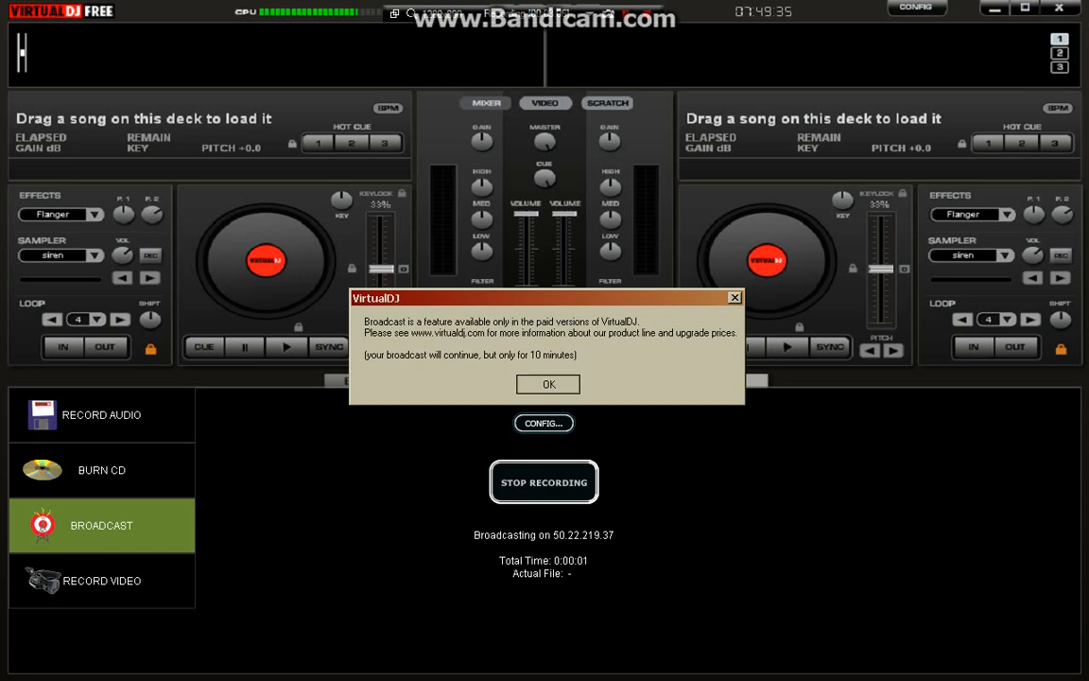
{"action": "left_click", "coordinate": [548, 384]}
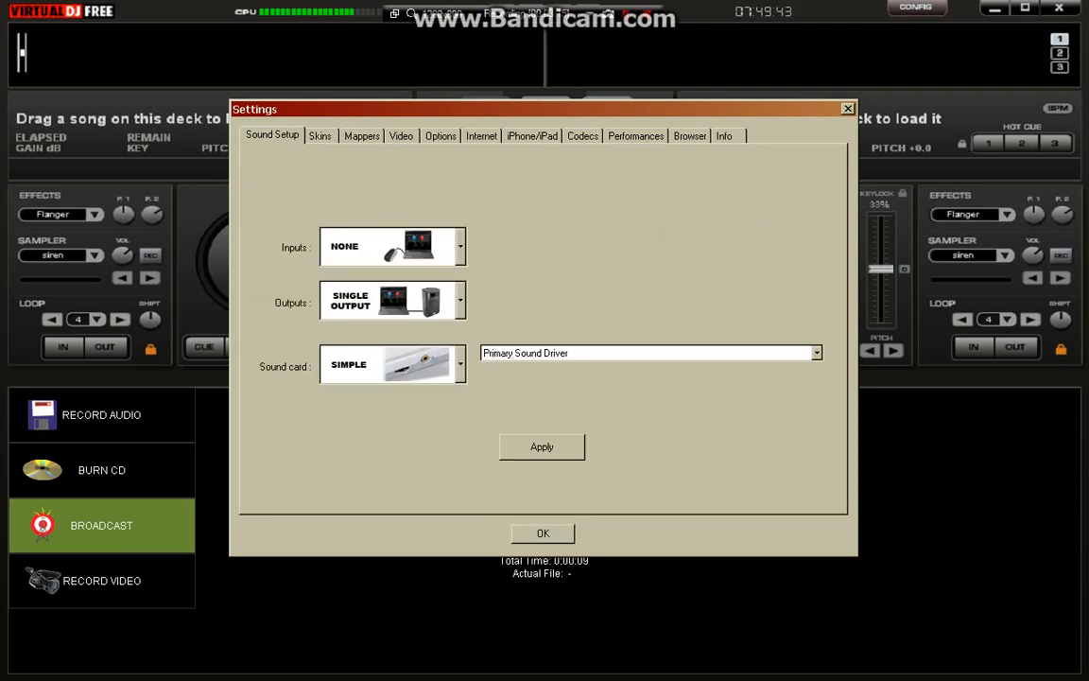
Set Sound Setup input to MICROPHONE, apply it, dismiss the PRO-feature notice and restore VirtualDJ.
{"action": "left_click", "coordinate": [391, 246]}
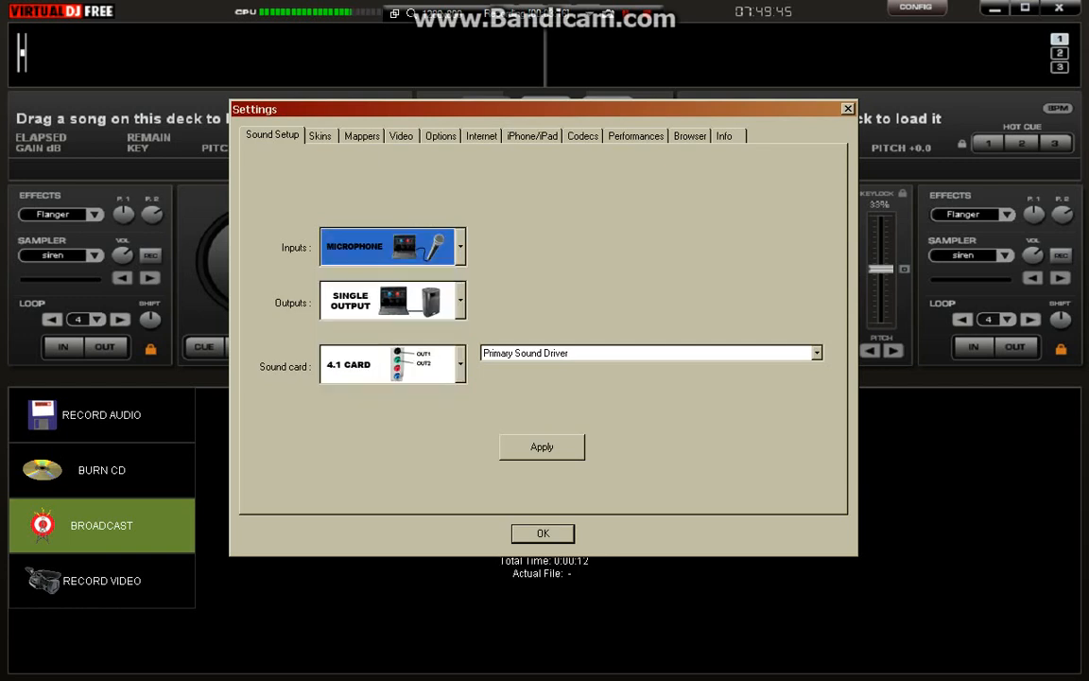
{"action": "left_click", "coordinate": [541, 446]}
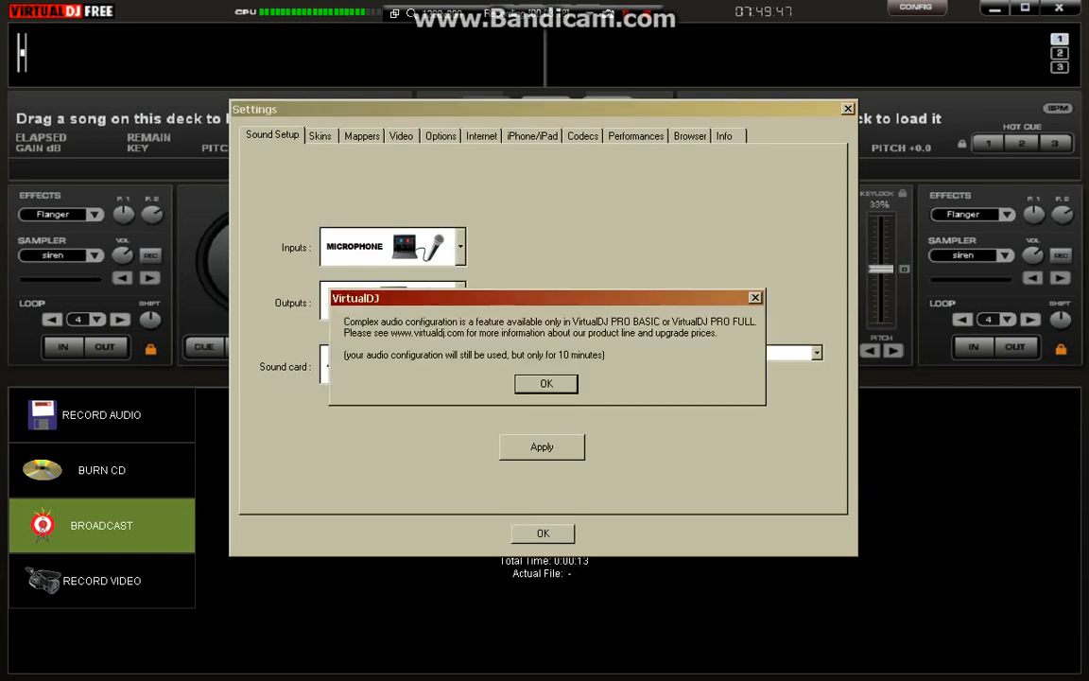
{"action": "left_click", "coordinate": [545, 382]}
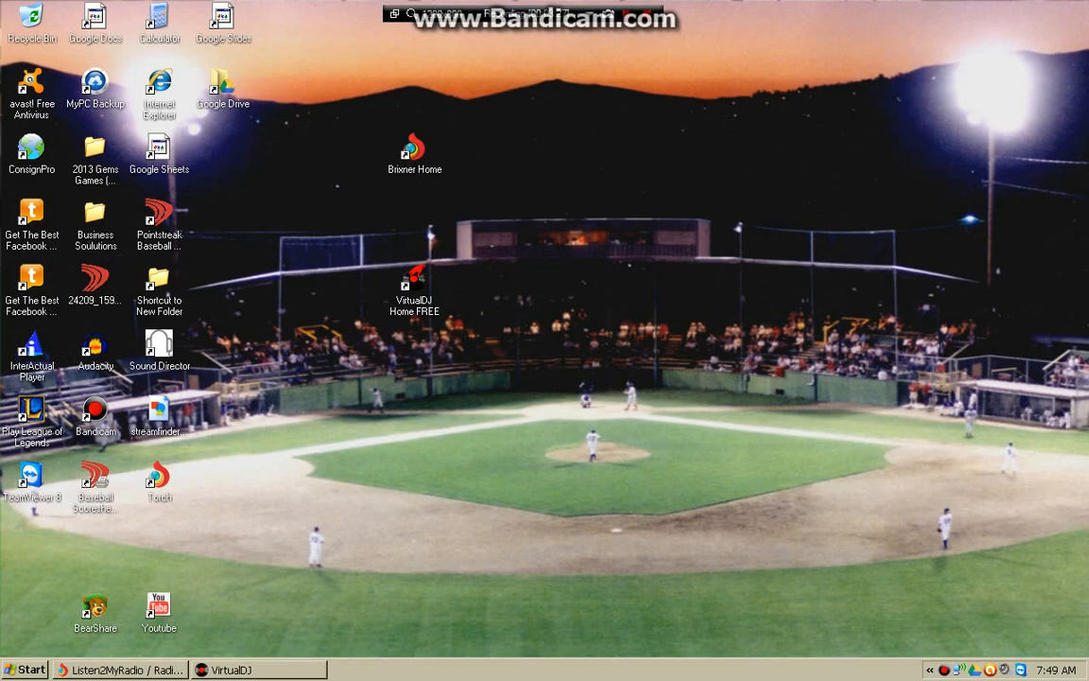
{"action": "left_click", "coordinate": [233, 669]}
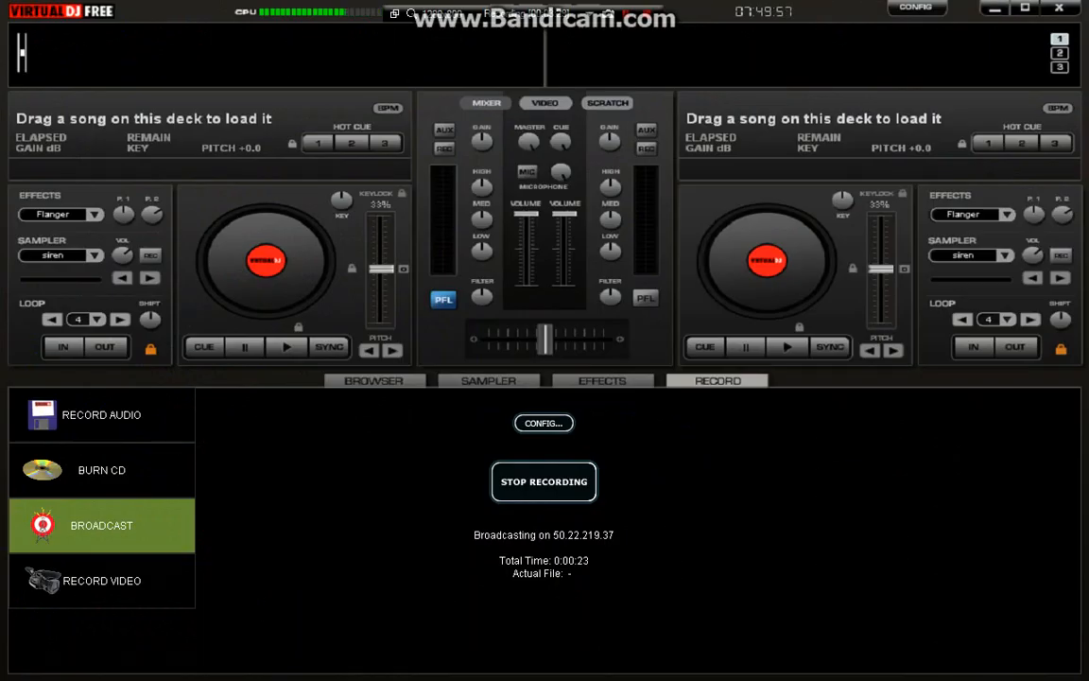